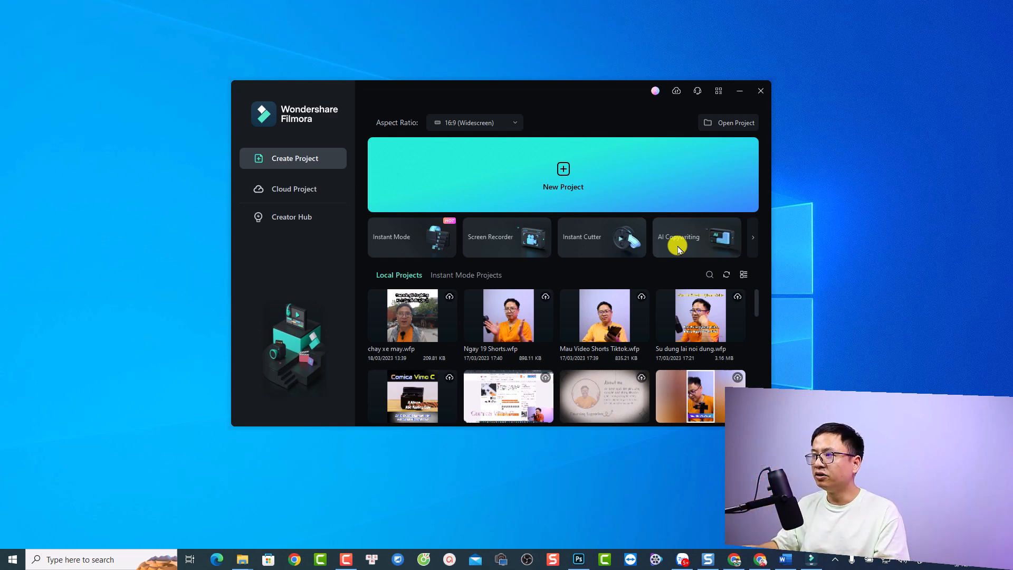
Ask AI Copywriting to 'write a title for this topic "Filmora 12"'.
{"action": "left_click", "coordinate": [696, 237]}
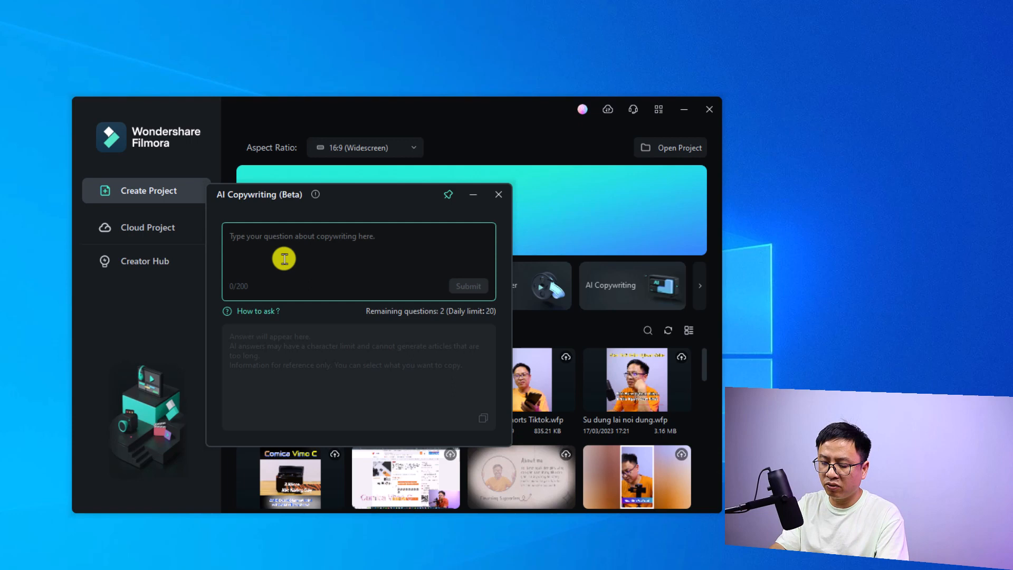
{"action": "type", "text": "w"}
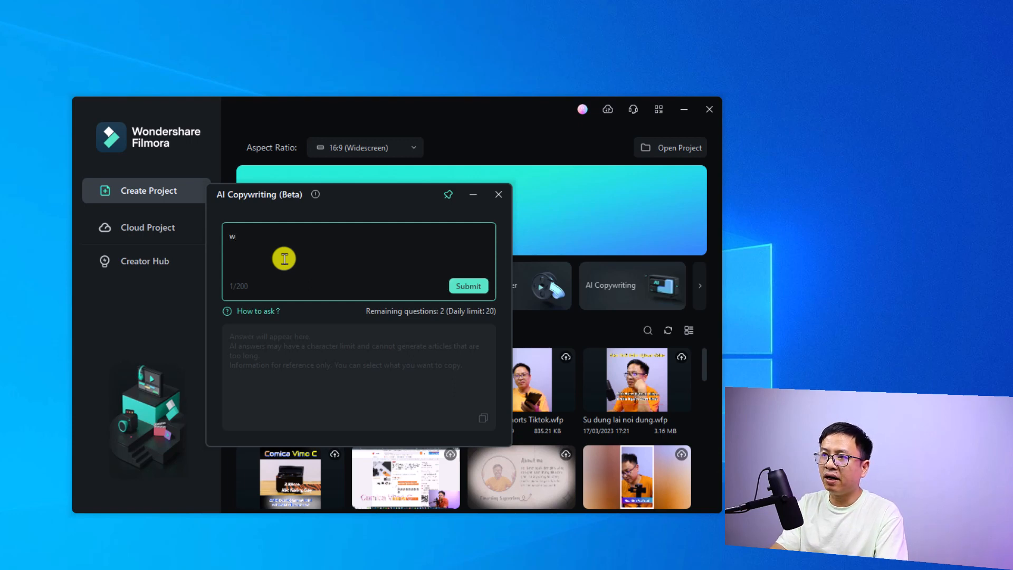
{"action": "type", "text": "rite a title for"}
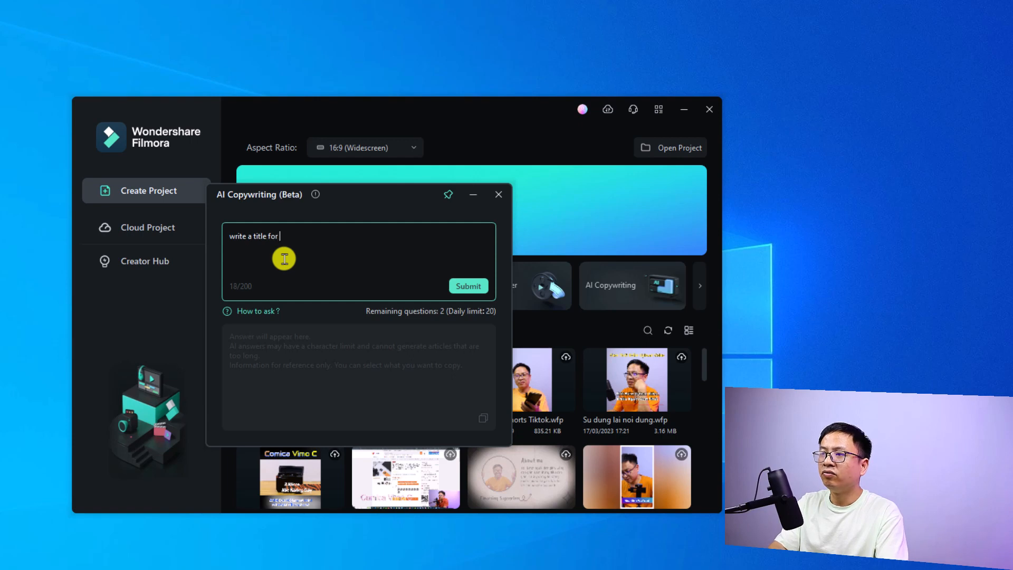
{"action": "type", "text": "thí"}
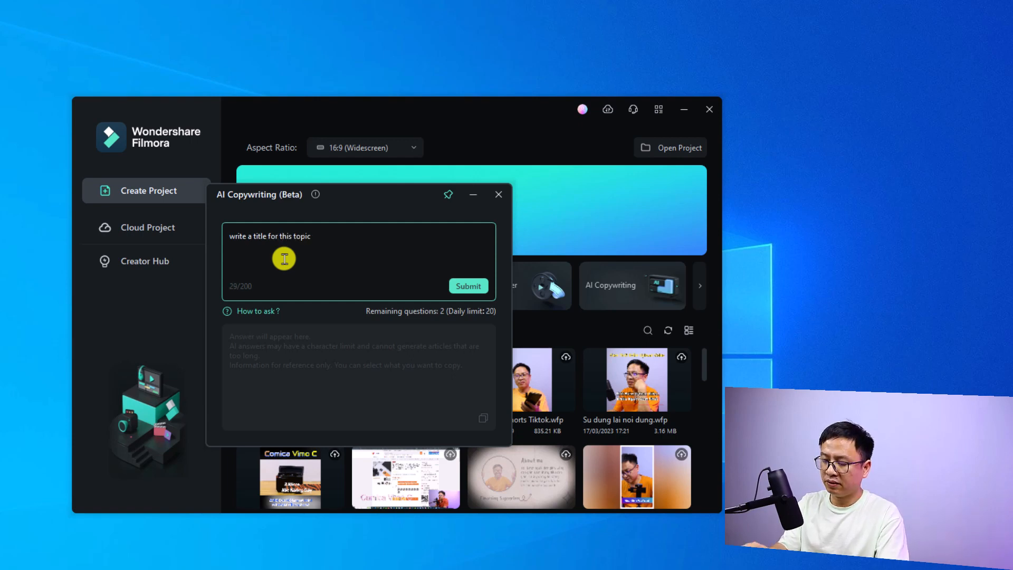
{"action": "type", "text": "\"Filmora 12"}
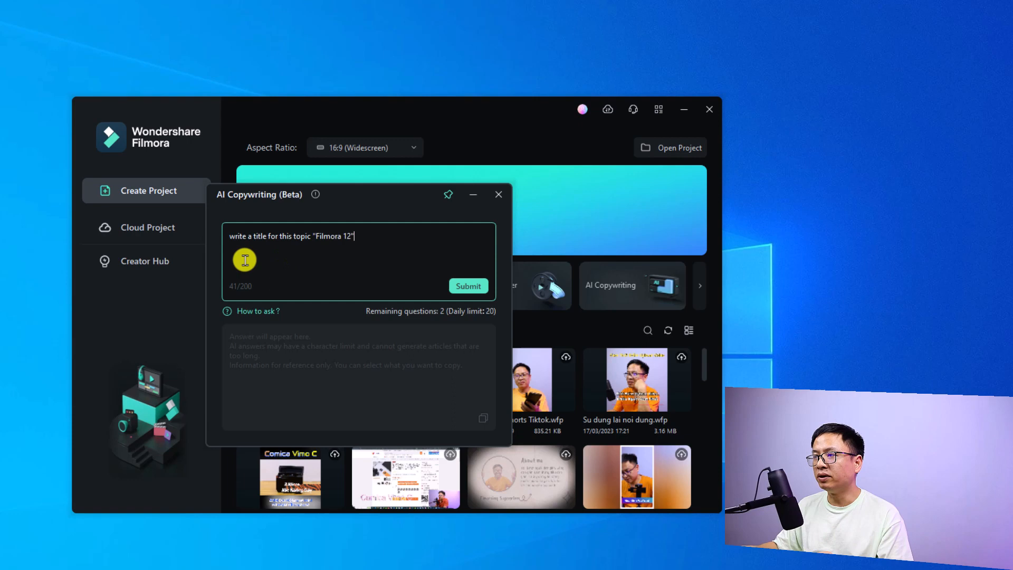
{"action": "left_click", "coordinate": [469, 286]}
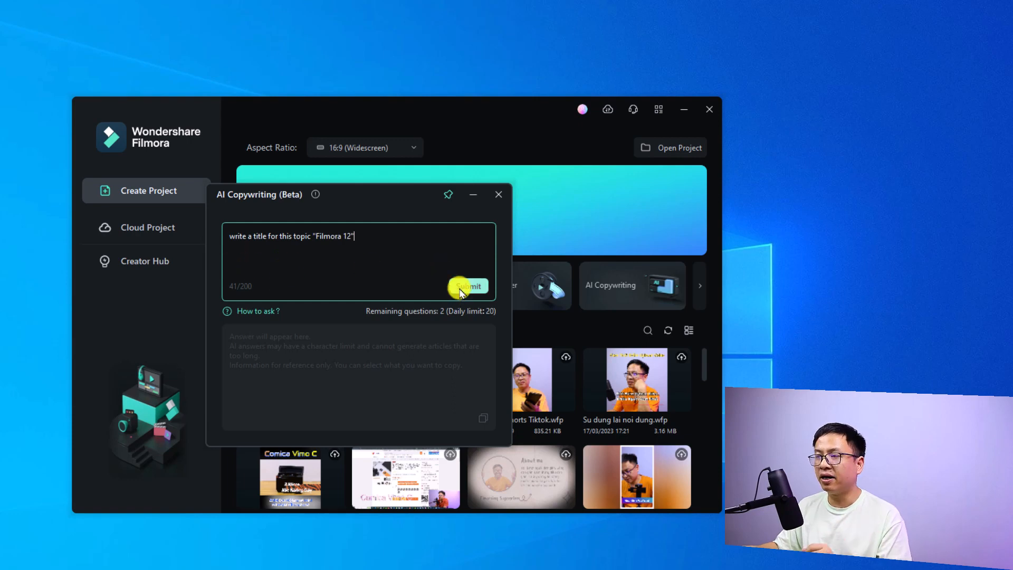
Reword the prompt to 'Give me 5 title for this topic "Filmora 12"'.
{"action": "left_click", "coordinate": [467, 286]}
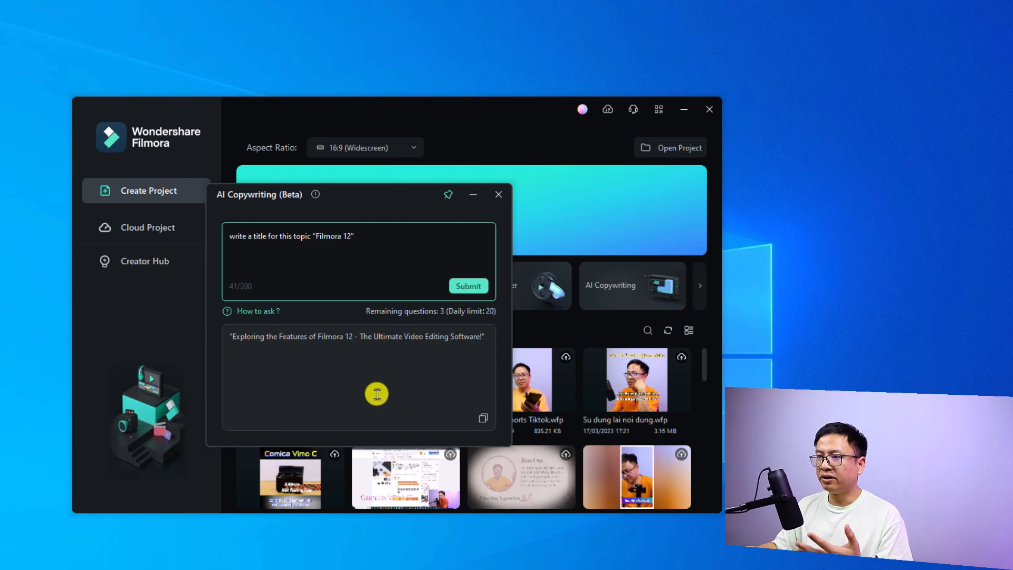
{"action": "mouse_move", "coordinate": [309, 355]}
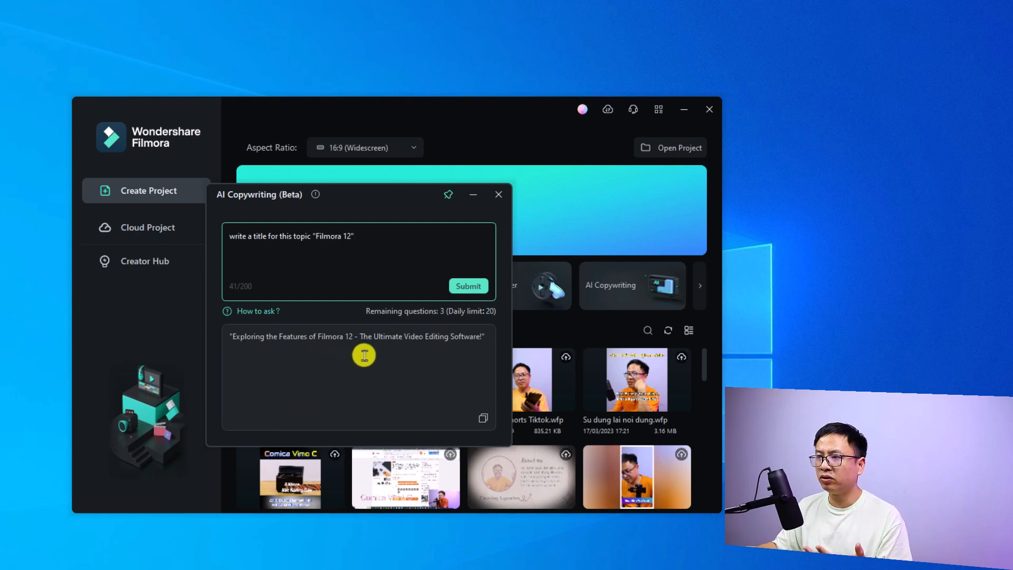
{"action": "mouse_move", "coordinate": [454, 351]}
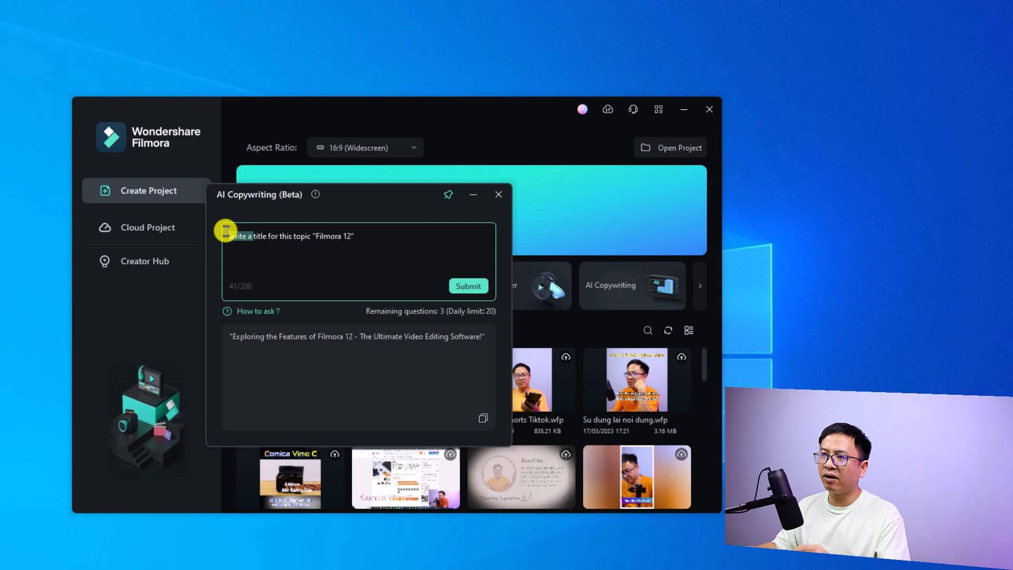
{"action": "key", "text": "Backspace"}
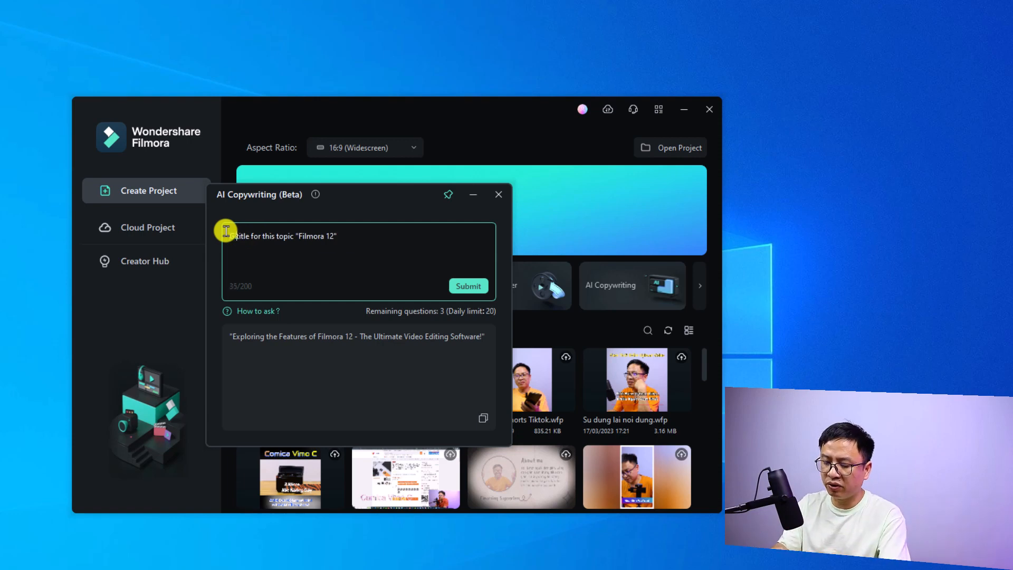
{"action": "type", "text": "Give me 5"}
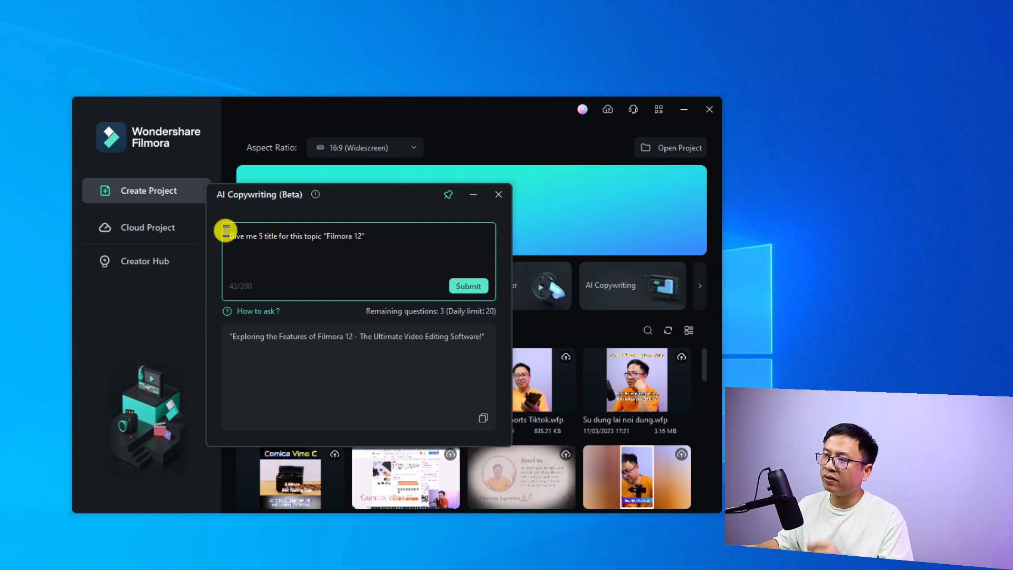
Submit the five-title request and copy the generated Filmora 12 titles.
{"action": "left_click", "coordinate": [468, 286]}
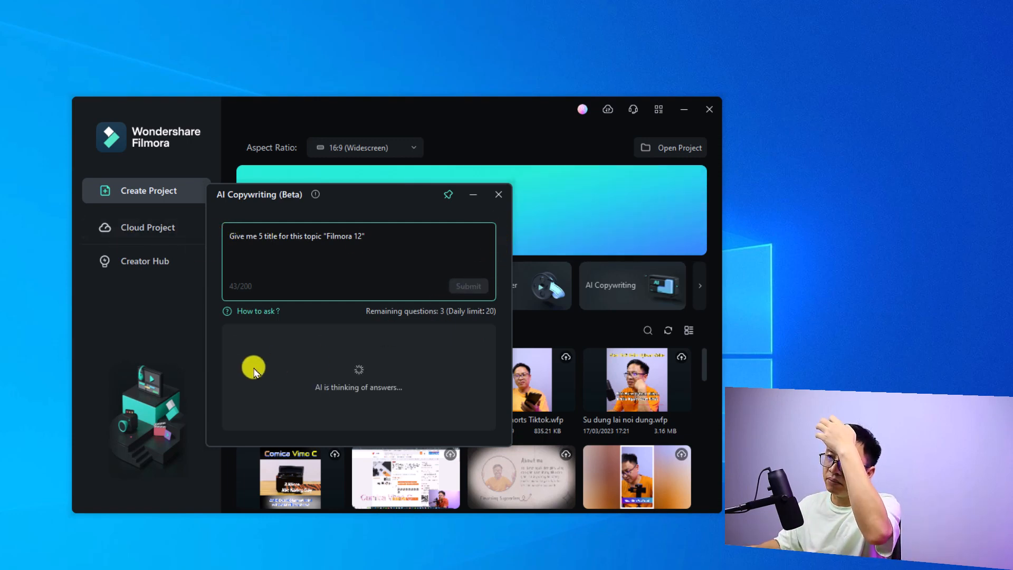
{"action": "mouse_move", "coordinate": [227, 378]}
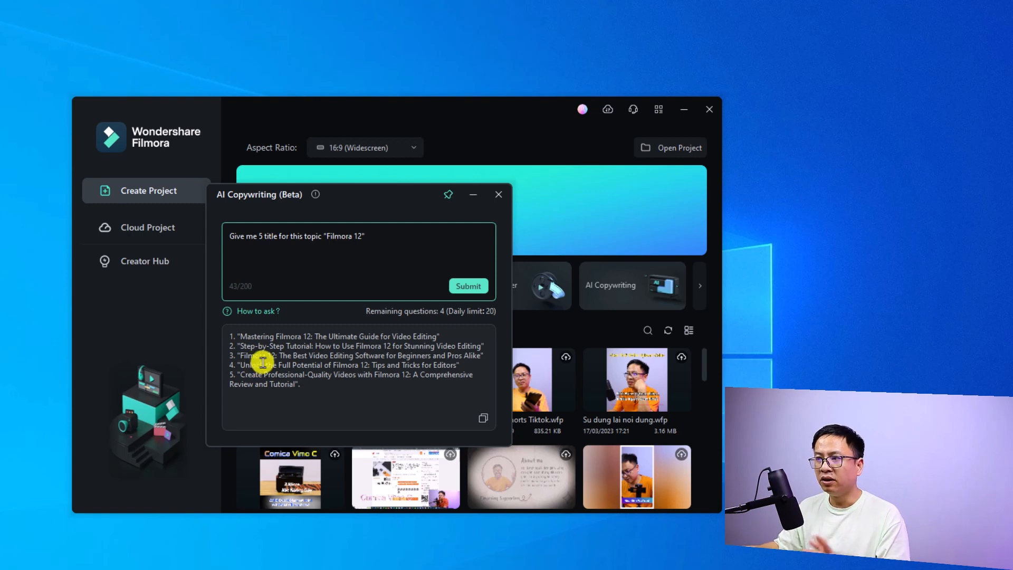
{"action": "mouse_move", "coordinate": [483, 418]}
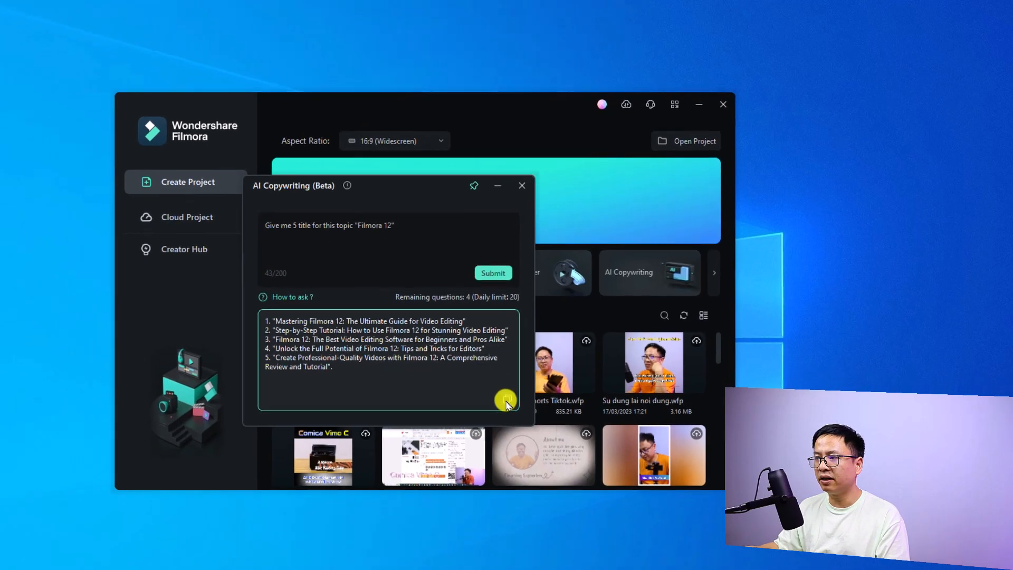
{"action": "left_click", "coordinate": [506, 400]}
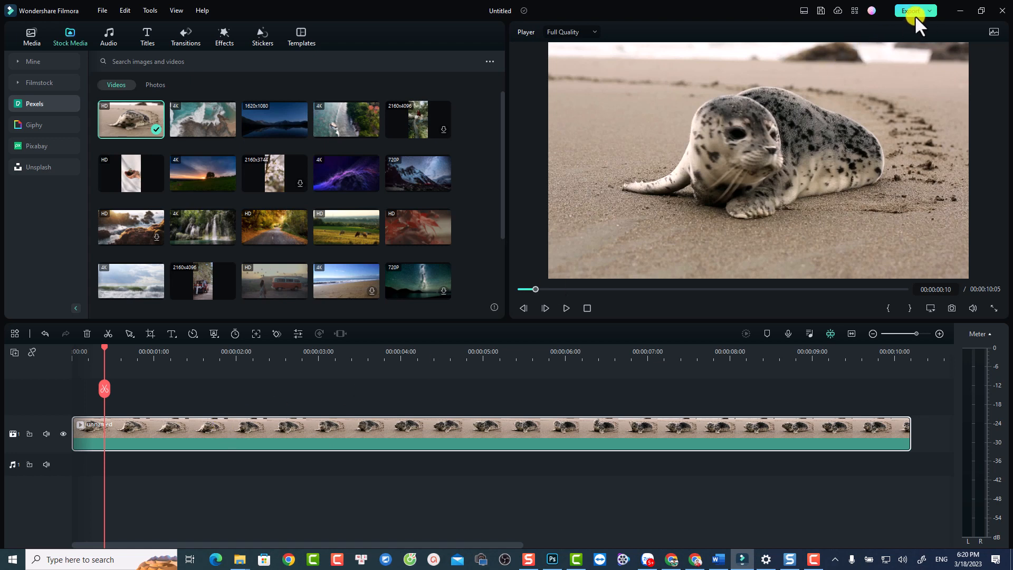
From Export, request 'write a title for my video about this Cat' and copy the result.
{"action": "left_click", "coordinate": [911, 11]}
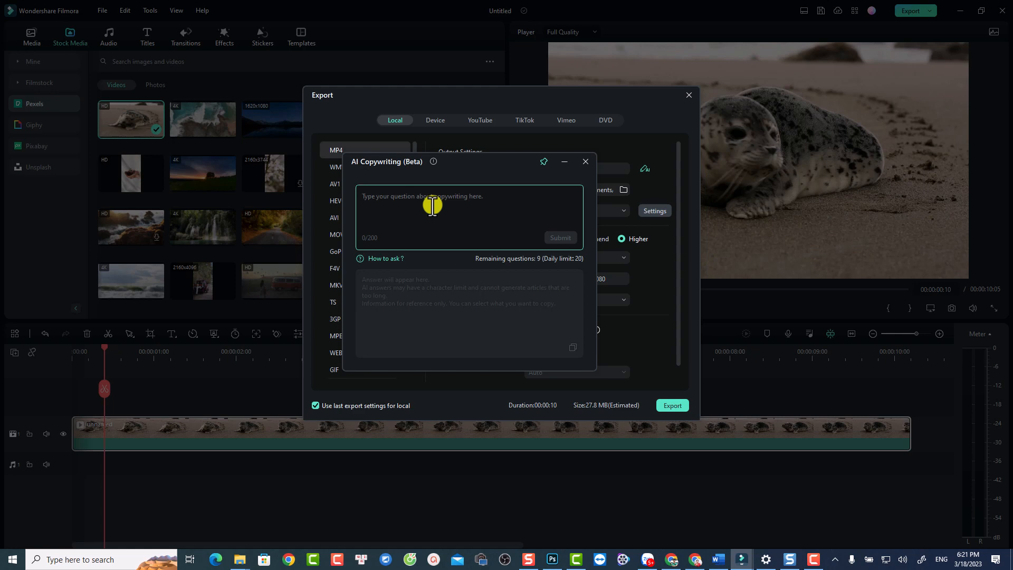
{"action": "type", "text": "wri"}
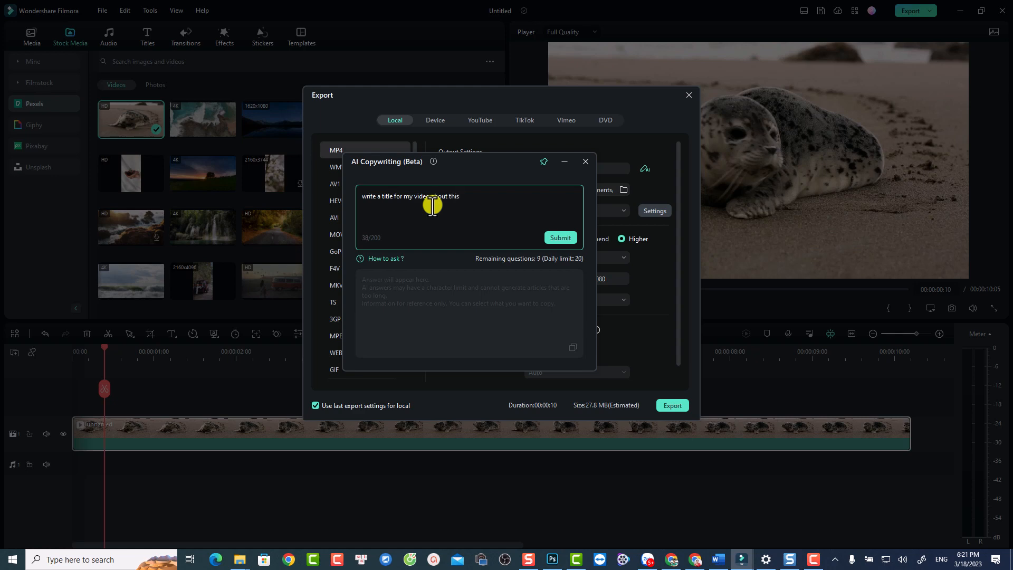
{"action": "type", "text": "Cat"}
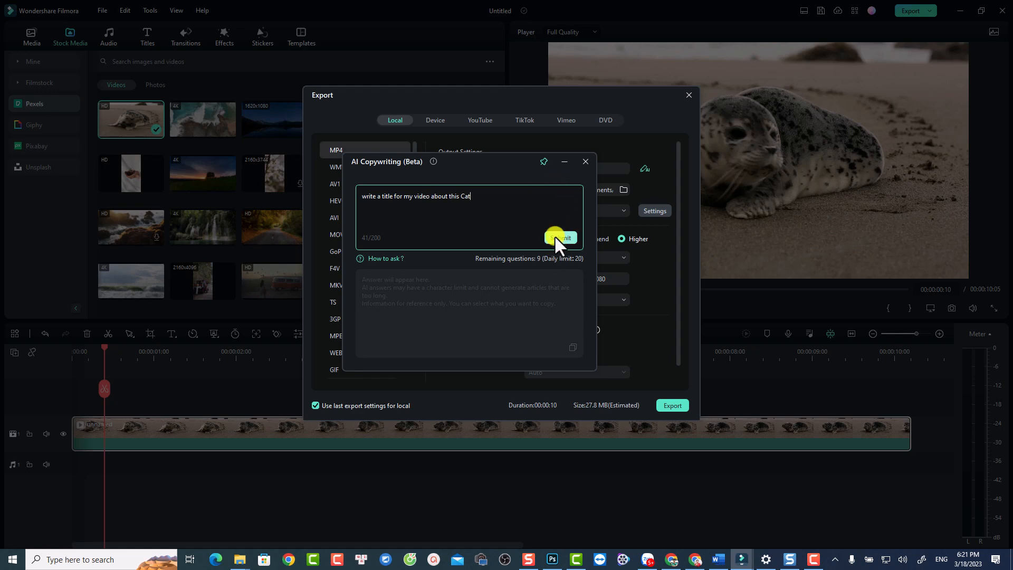
{"action": "left_click", "coordinate": [559, 238]}
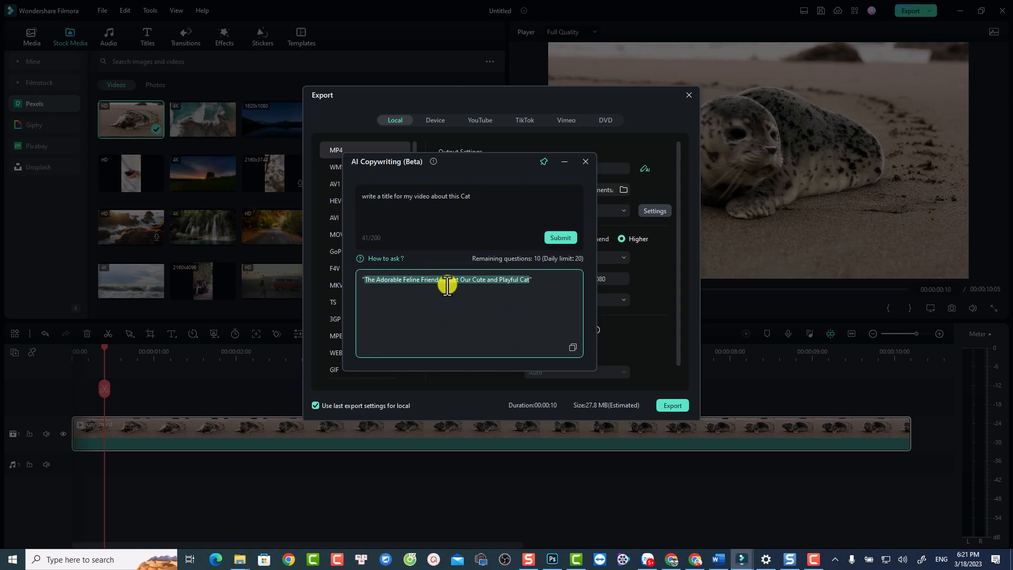
{"action": "left_click", "coordinate": [573, 347]}
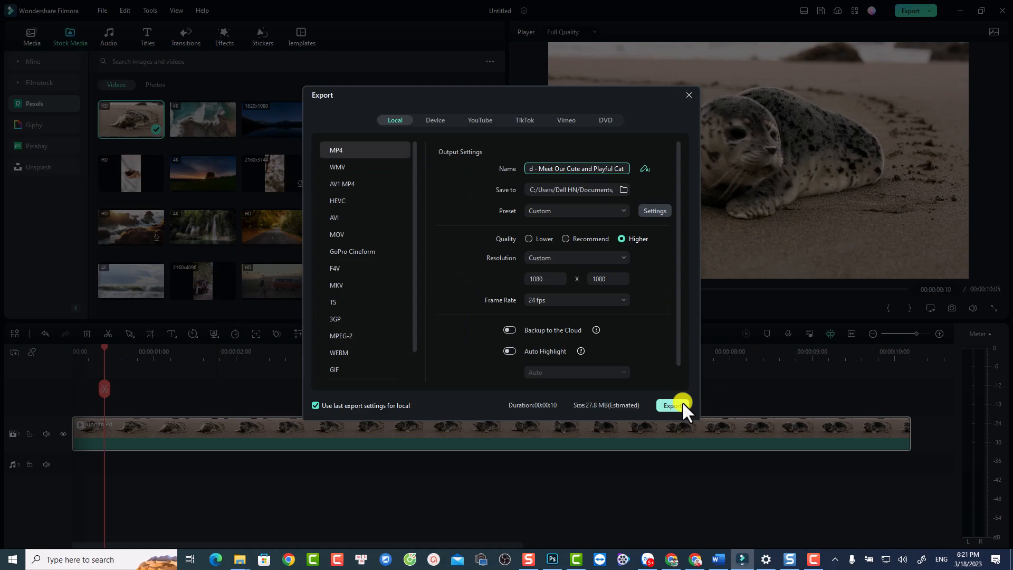
Export the video named with the AI cat title 'Meet Our Cute and Playful Cat'.
{"action": "left_click", "coordinate": [671, 405]}
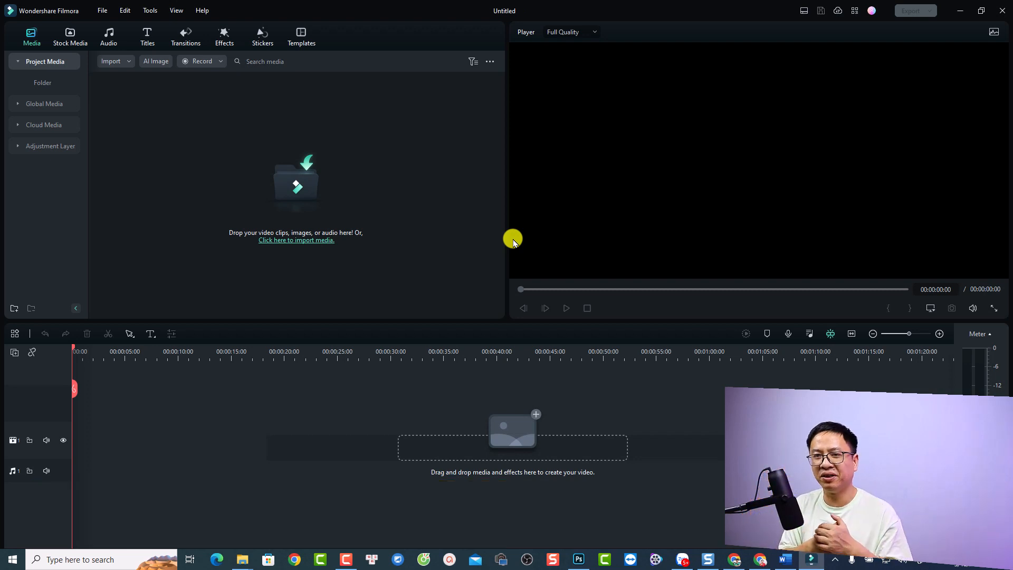
{"action": "mouse_move", "coordinate": [375, 257]}
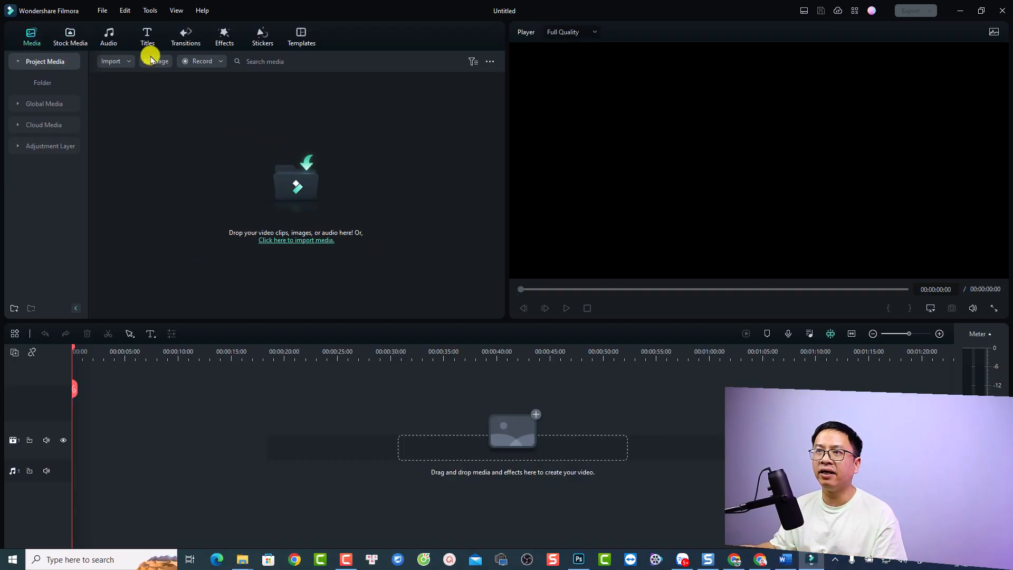
Open the AI Image window from the Media panel toolbar.
{"action": "left_click", "coordinate": [156, 60]}
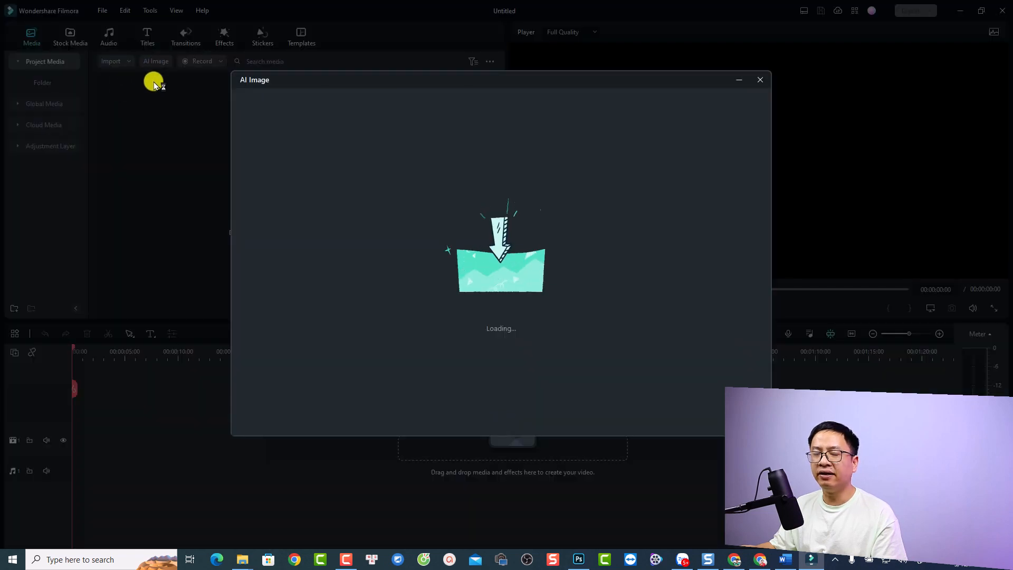
{"action": "mouse_move", "coordinate": [296, 179]}
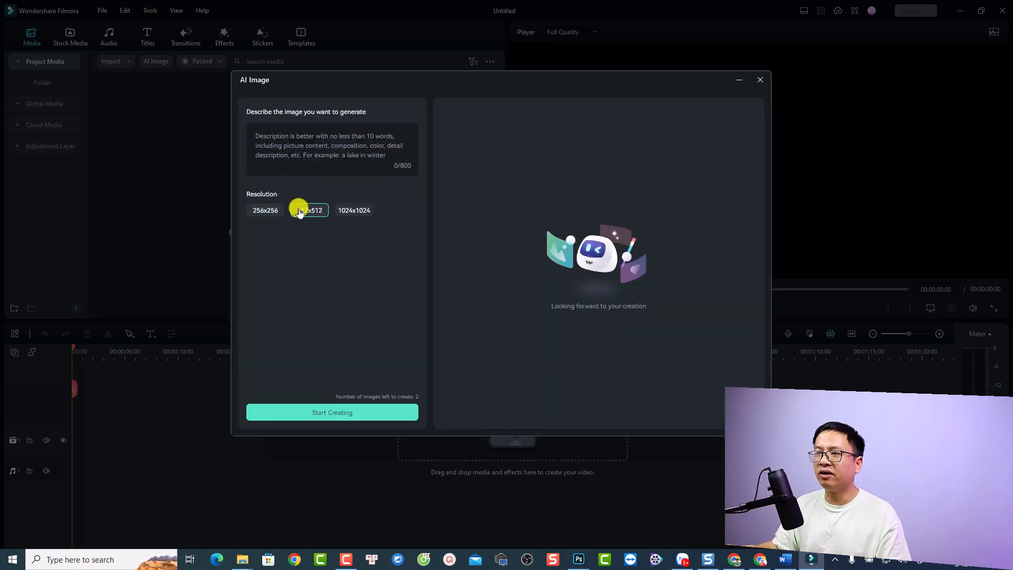
Generate a 512x512 image from 'draw an image of a cat with white teeth'.
{"action": "left_click", "coordinate": [309, 210]}
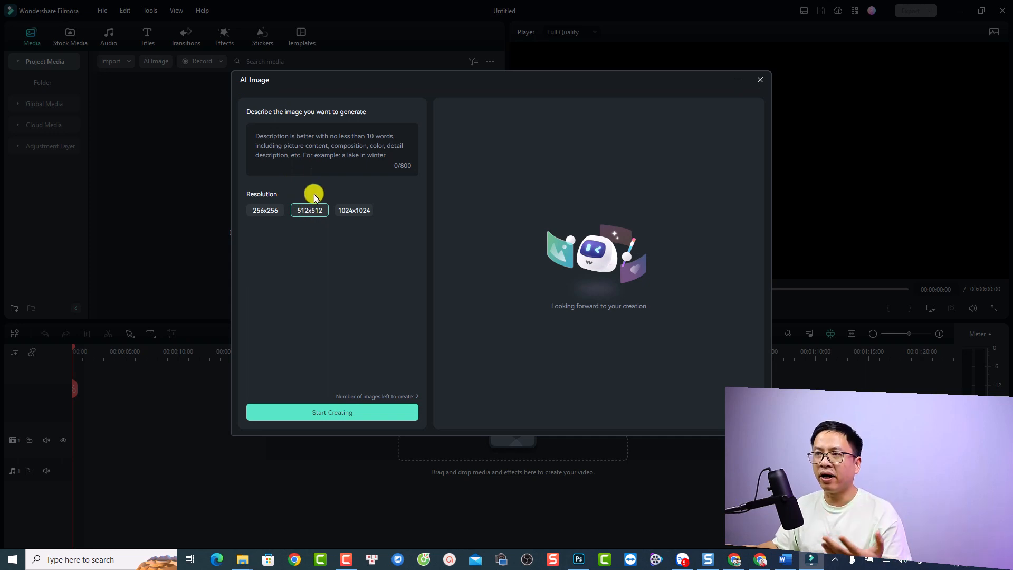
{"action": "left_click", "coordinate": [307, 150]}
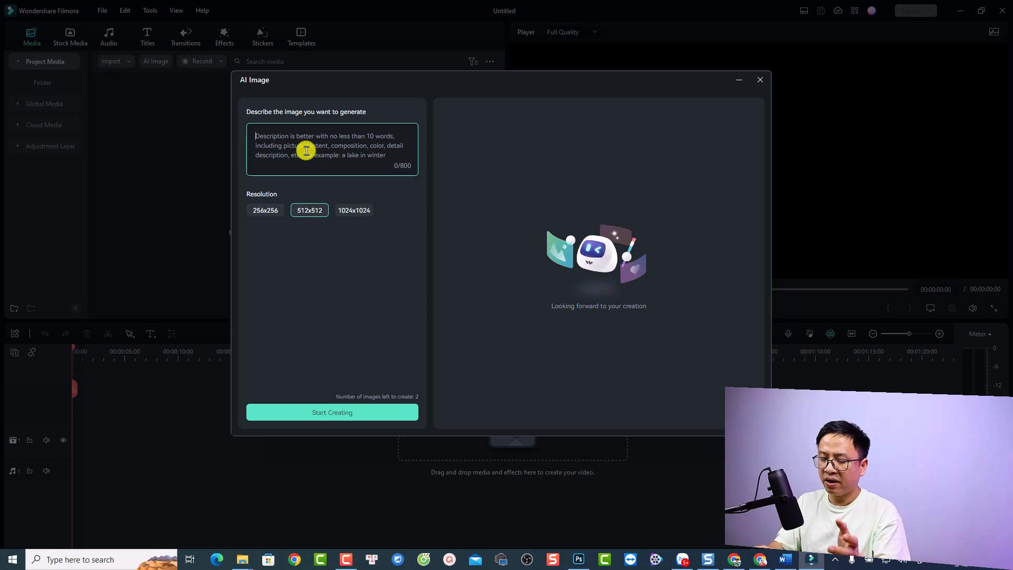
{"action": "type", "text": "draw an image of"}
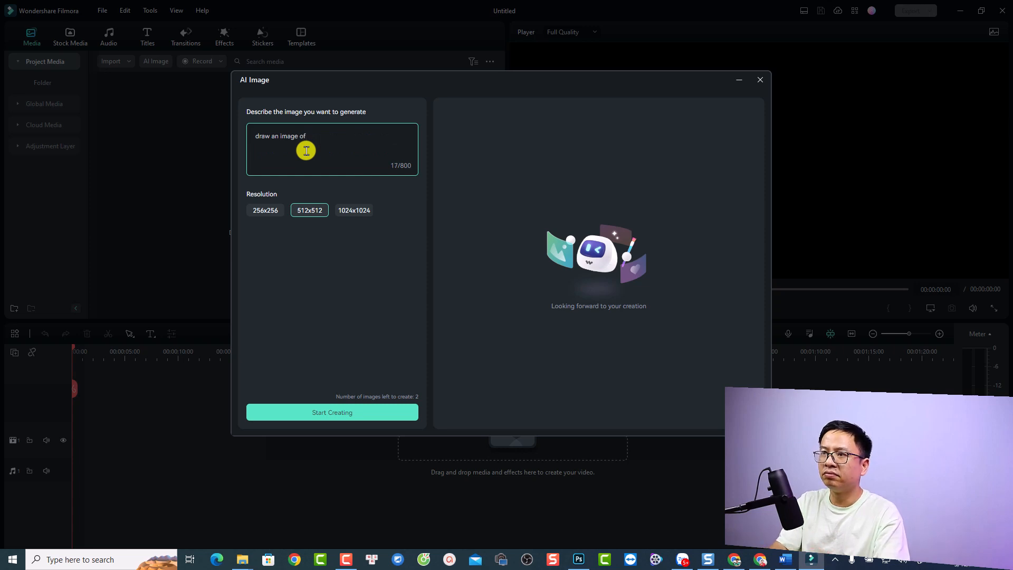
{"action": "type", "text": "a cat with"}
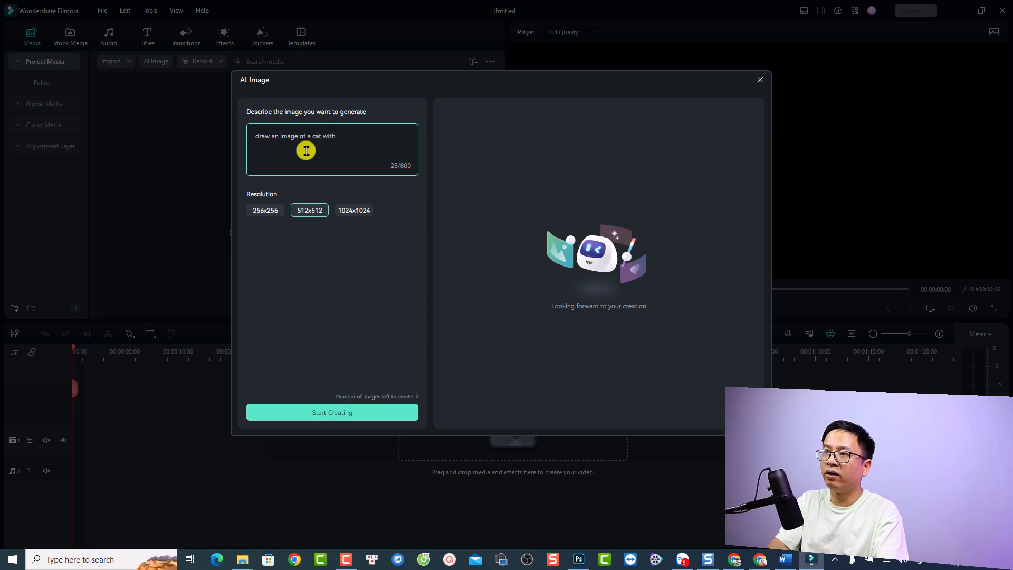
{"action": "type", "text": "white"}
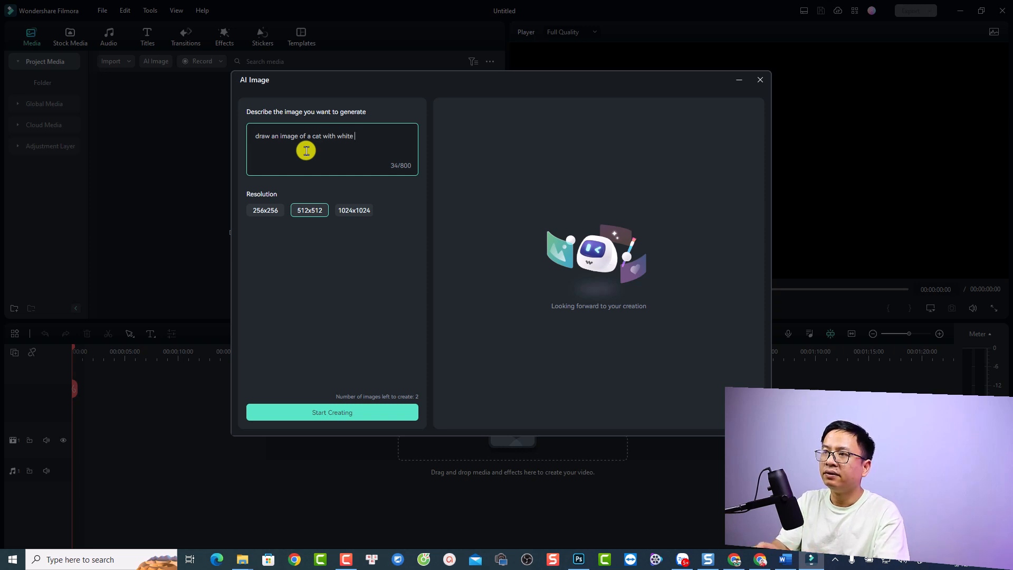
{"action": "type", "text": "t"}
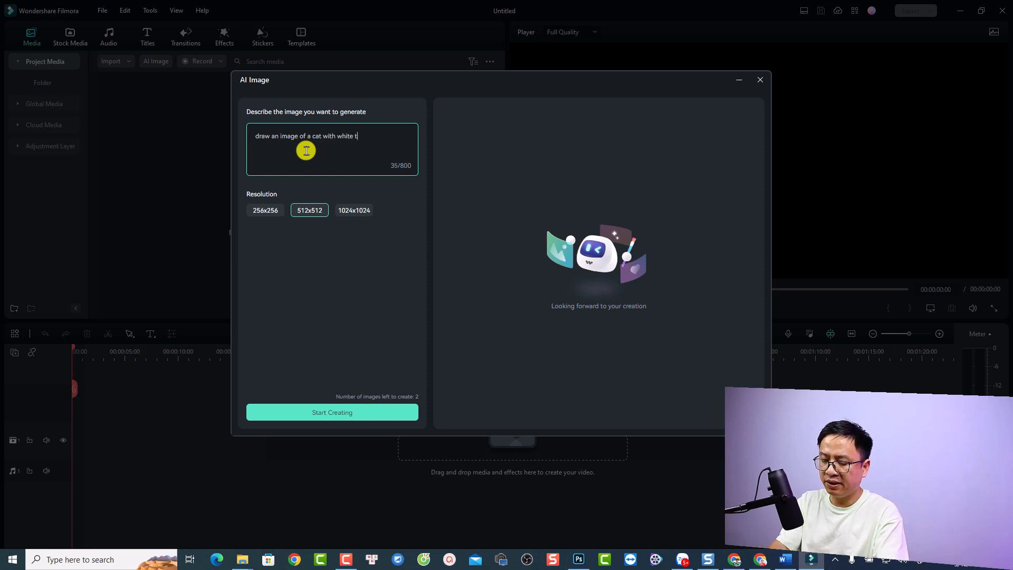
{"action": "type", "text": "eeth"}
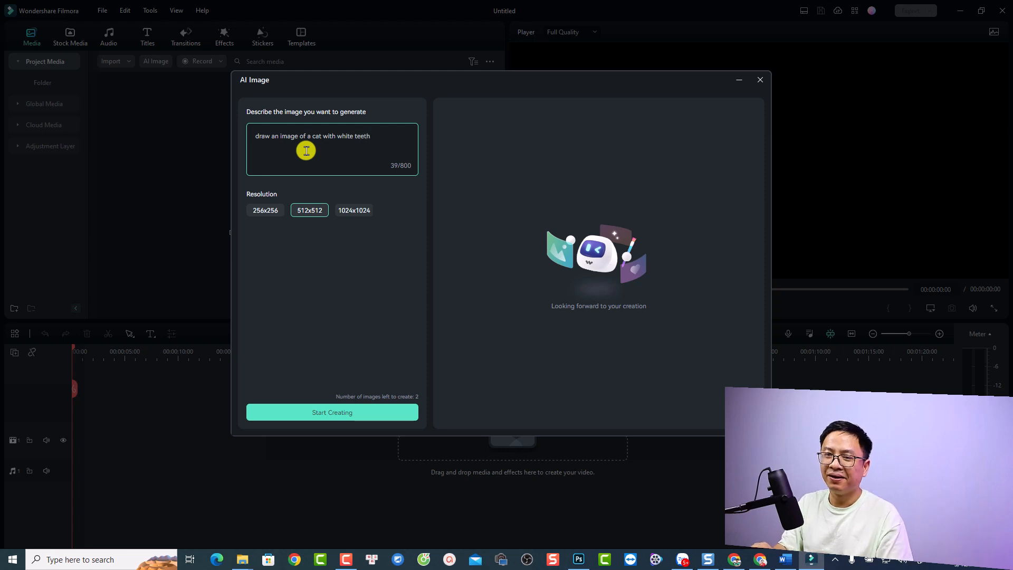
{"action": "left_click", "coordinate": [332, 412]}
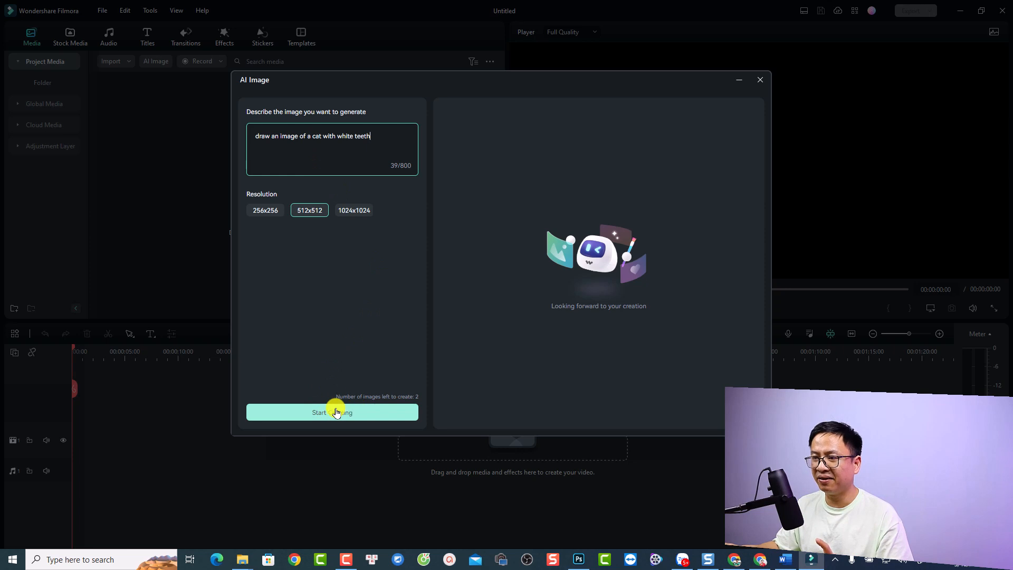
{"action": "left_click", "coordinate": [332, 412]}
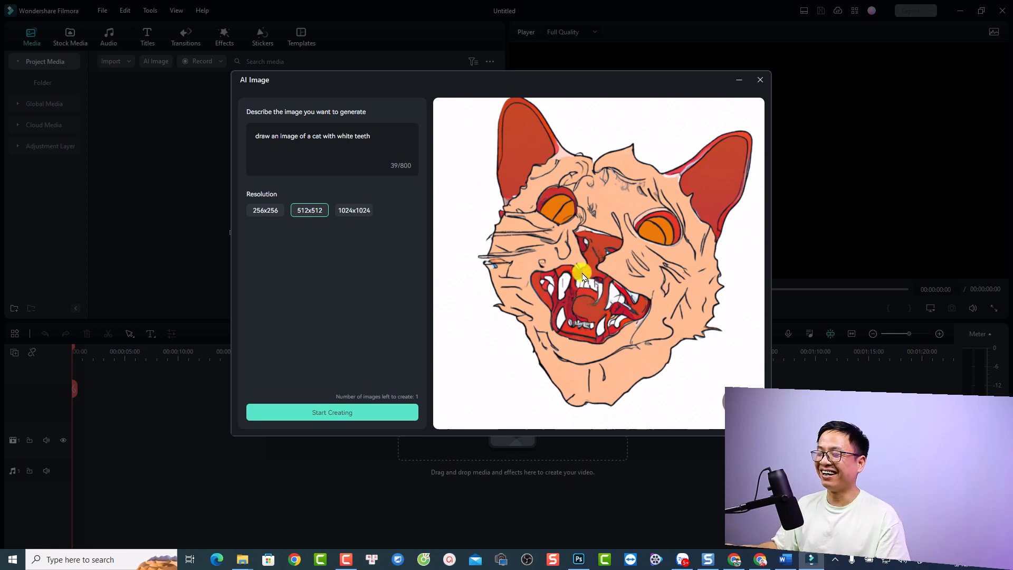
Replace the prompt with 'Make a youtube logo for my channel…' and generate the logo.
{"action": "triple_click", "coordinate": [312, 135]}
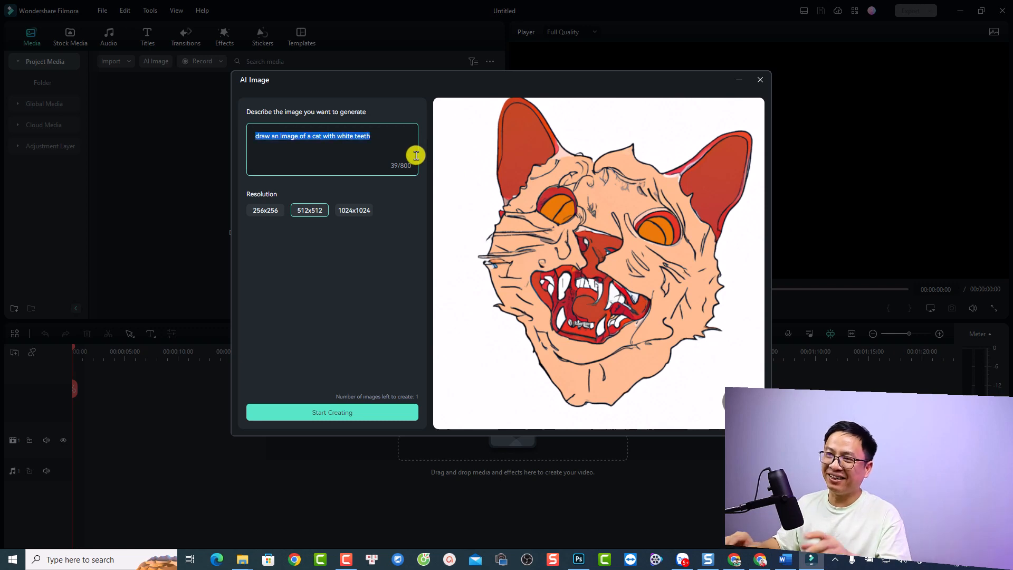
{"action": "type", "text": "Make a"}
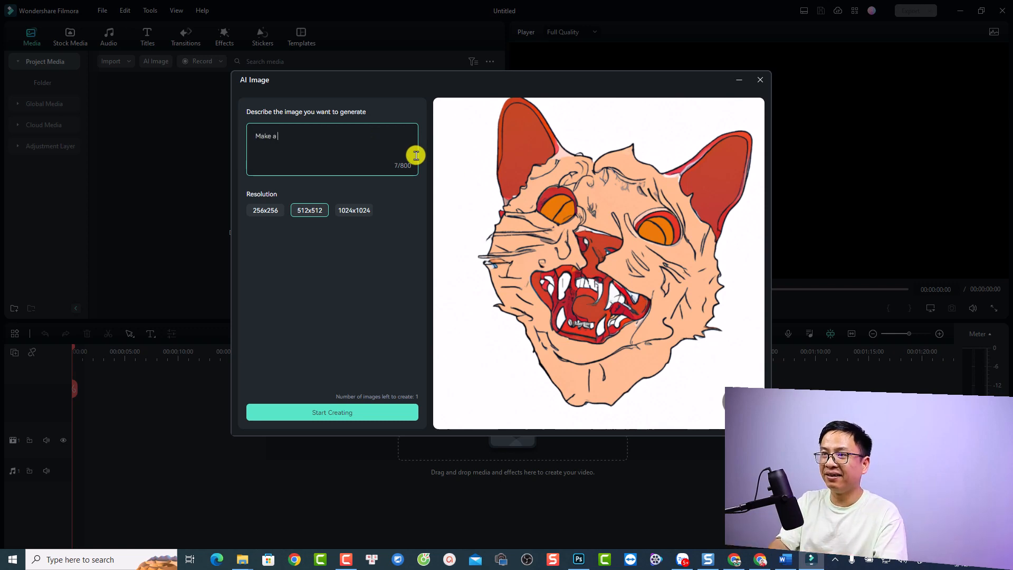
{"action": "type", "text": "youtube logo"}
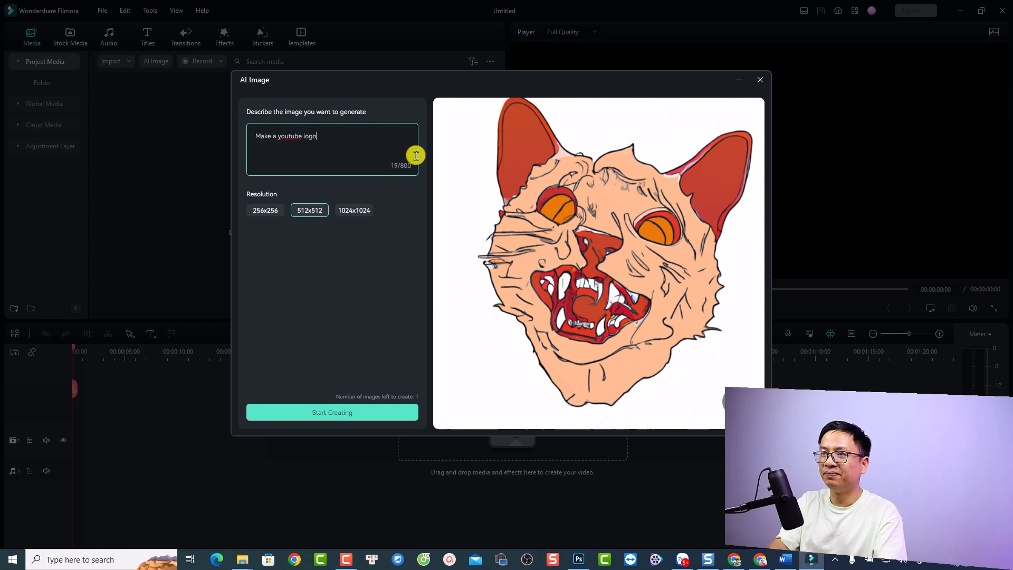
{"action": "type", "text": "for my channel \"Jacky Nguyen"}
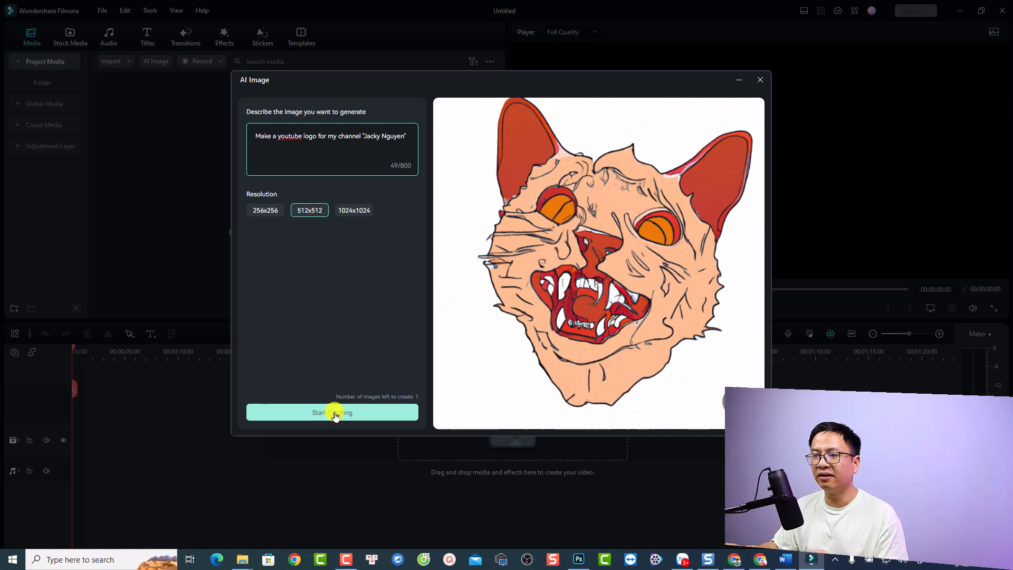
{"action": "left_click", "coordinate": [332, 412]}
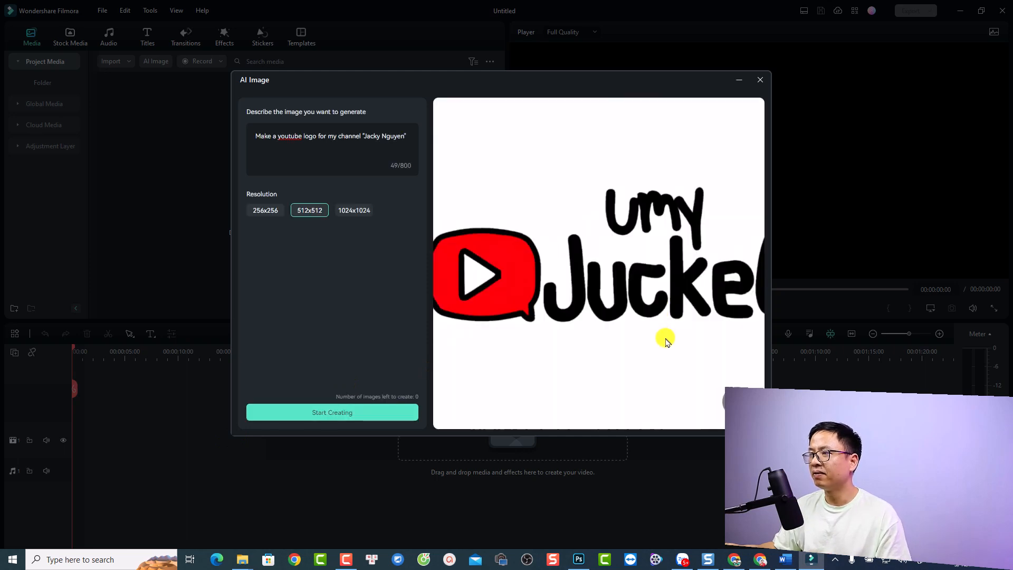
{"action": "mouse_move", "coordinate": [617, 345]}
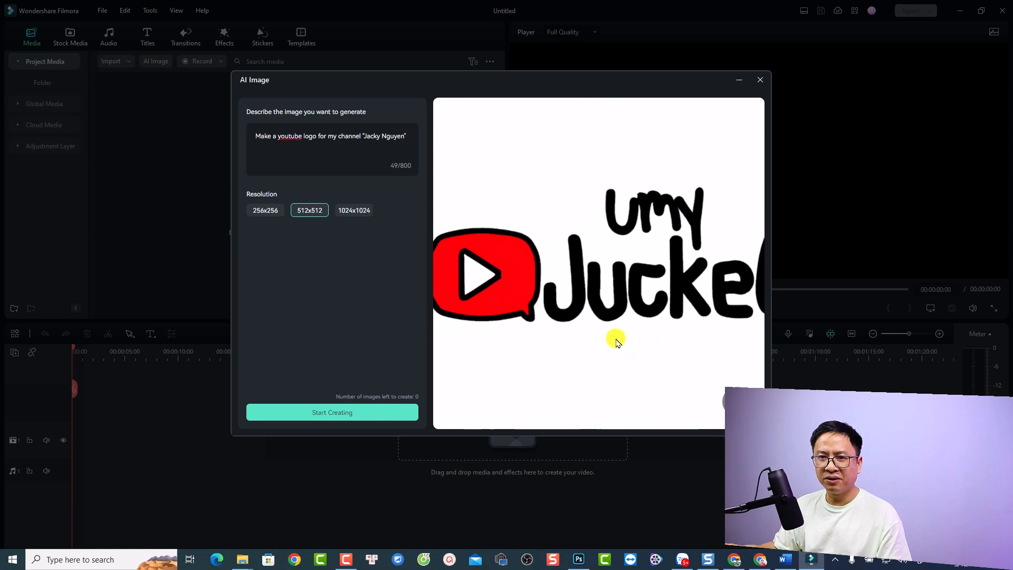
{"action": "mouse_move", "coordinate": [619, 329]}
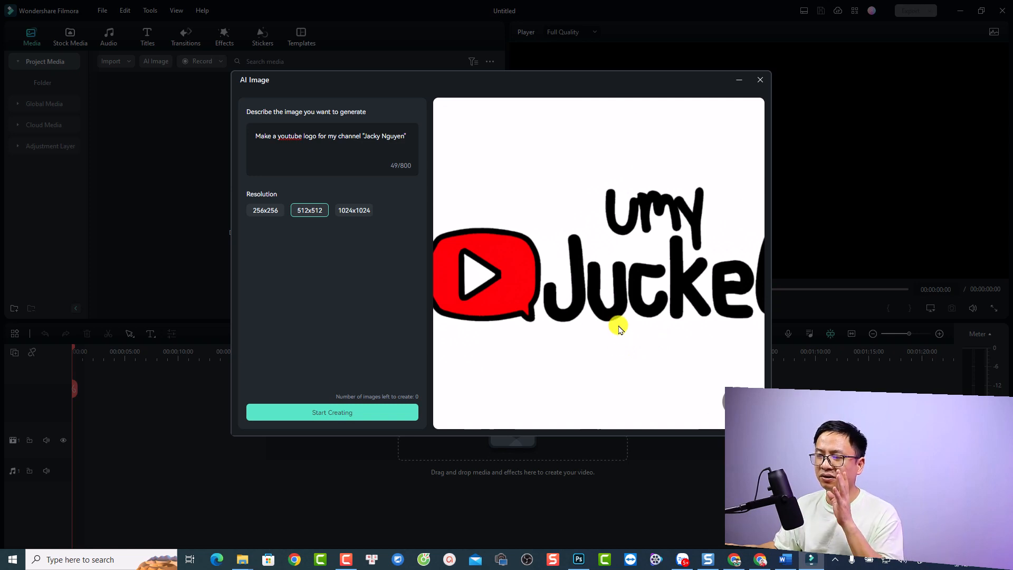
{"action": "mouse_move", "coordinate": [643, 236]}
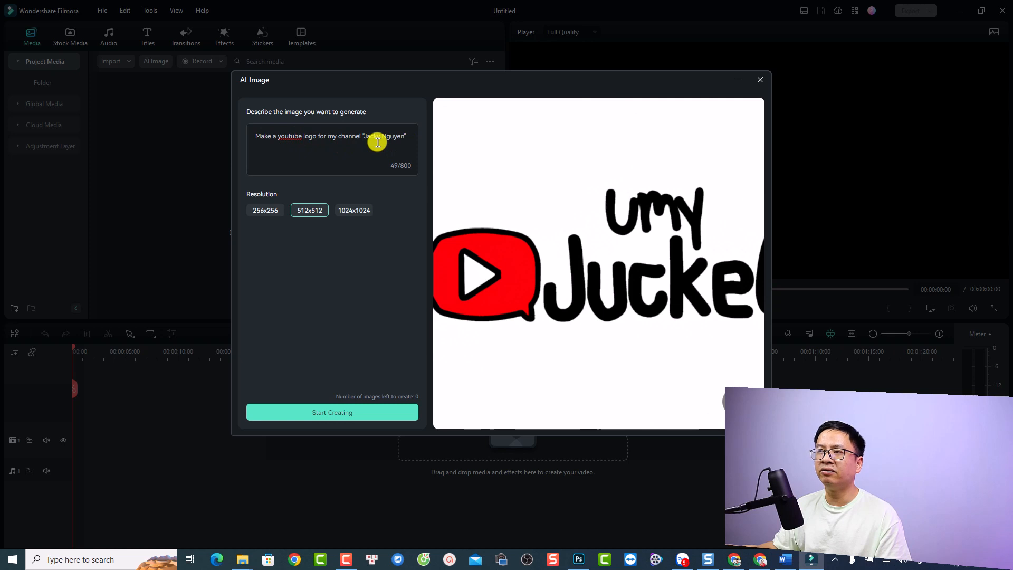
{"action": "mouse_move", "coordinate": [501, 278]}
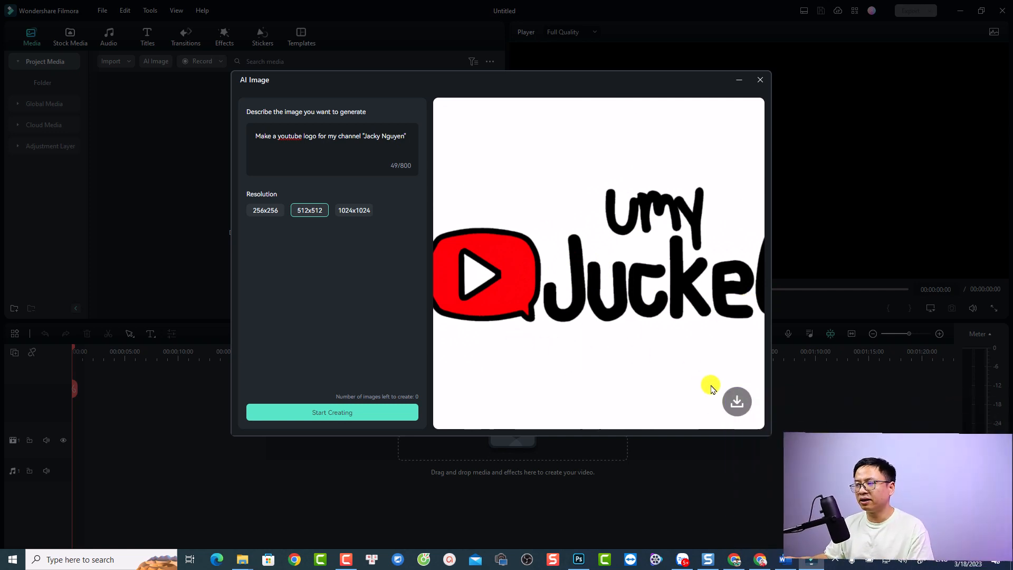
Download the YouTube logo, drag it onto the video track, and open its context menu.
{"action": "left_click", "coordinate": [737, 401]}
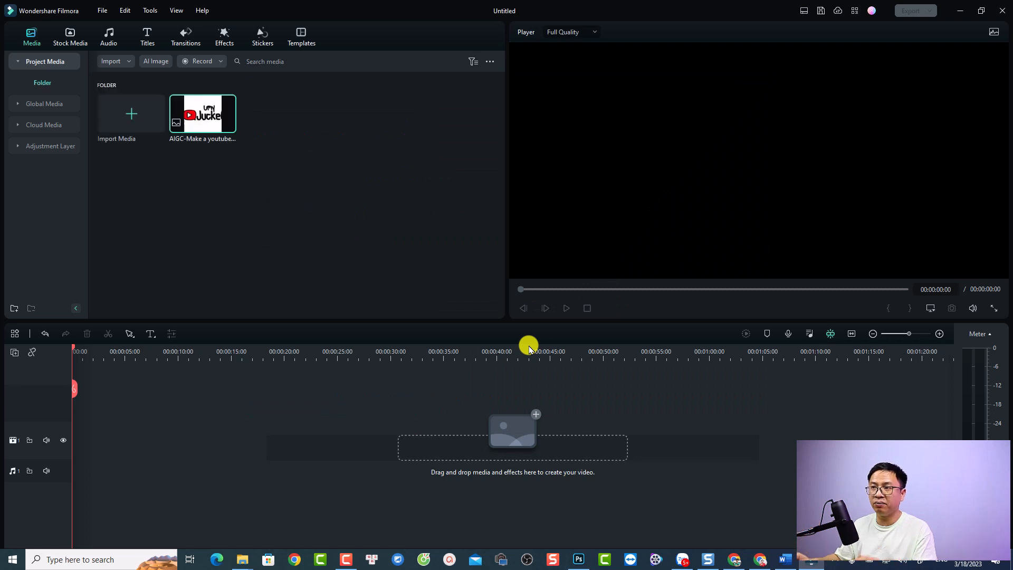
{"action": "left_click_drag", "start_coordinate": [202, 114], "coordinate": [95, 440]}
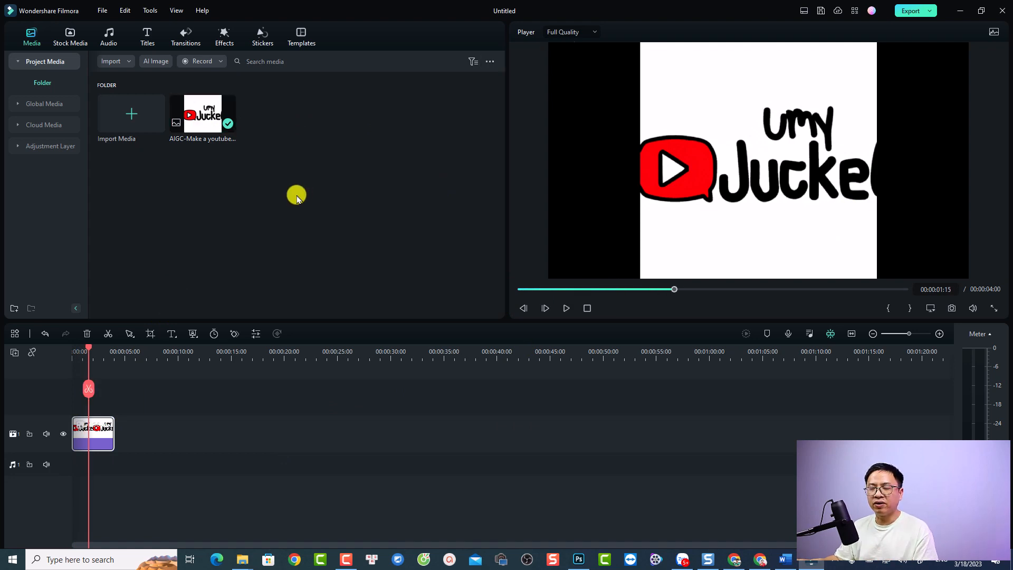
{"action": "right_click", "coordinate": [202, 114]}
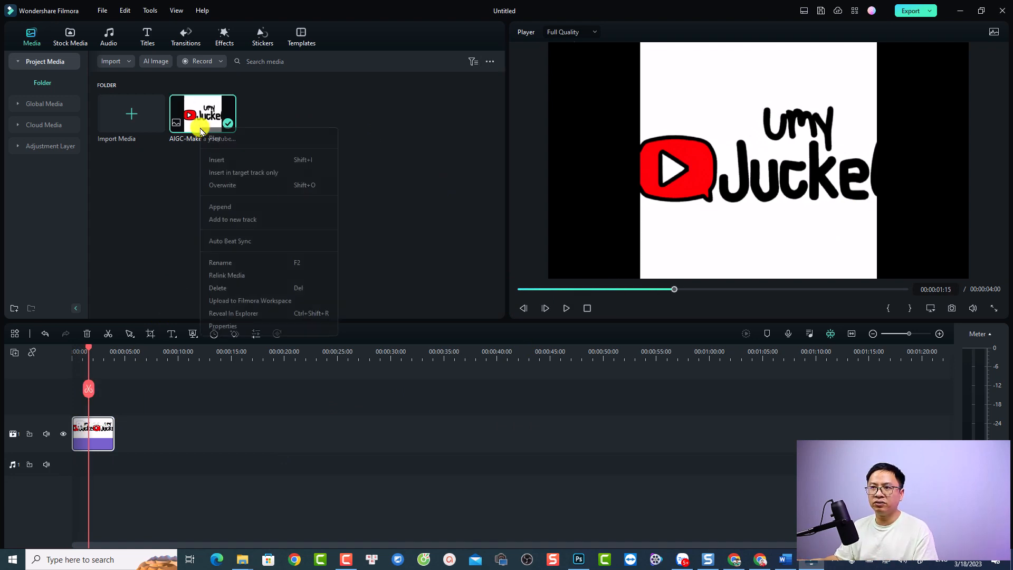
{"action": "mouse_move", "coordinate": [233, 313]}
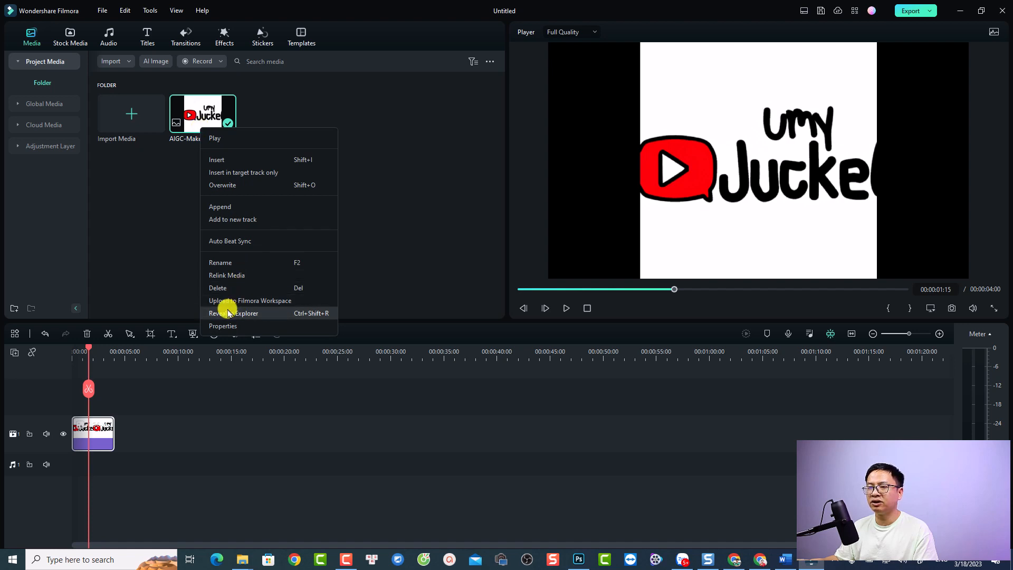